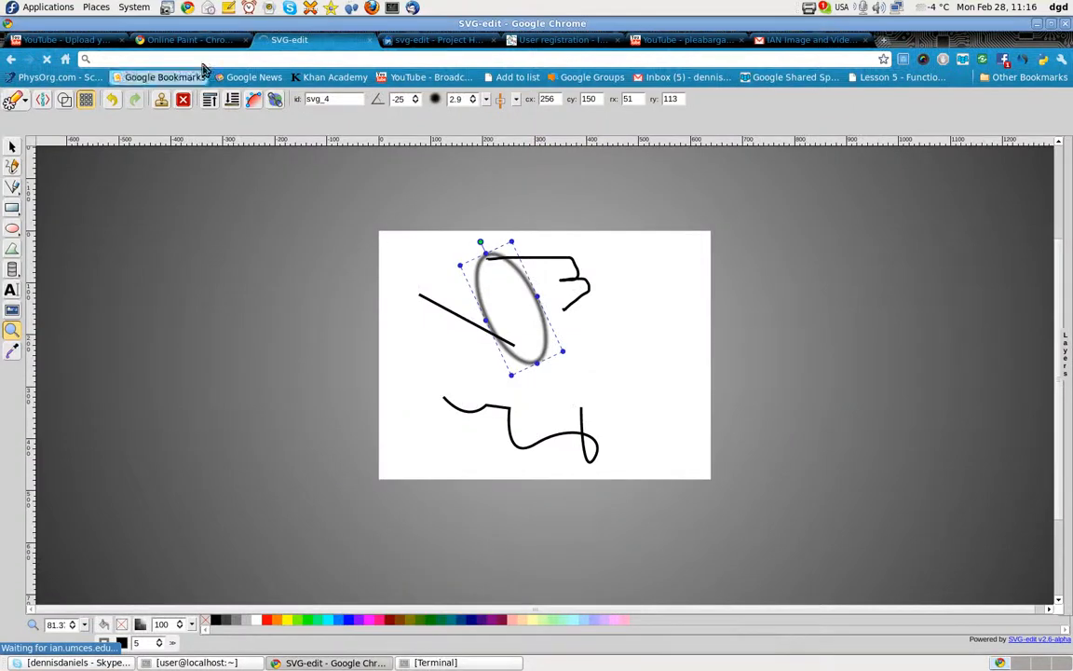
- Look over the Online Paint store listing's description and screenshots, then return to the editor
left_click(183, 41)
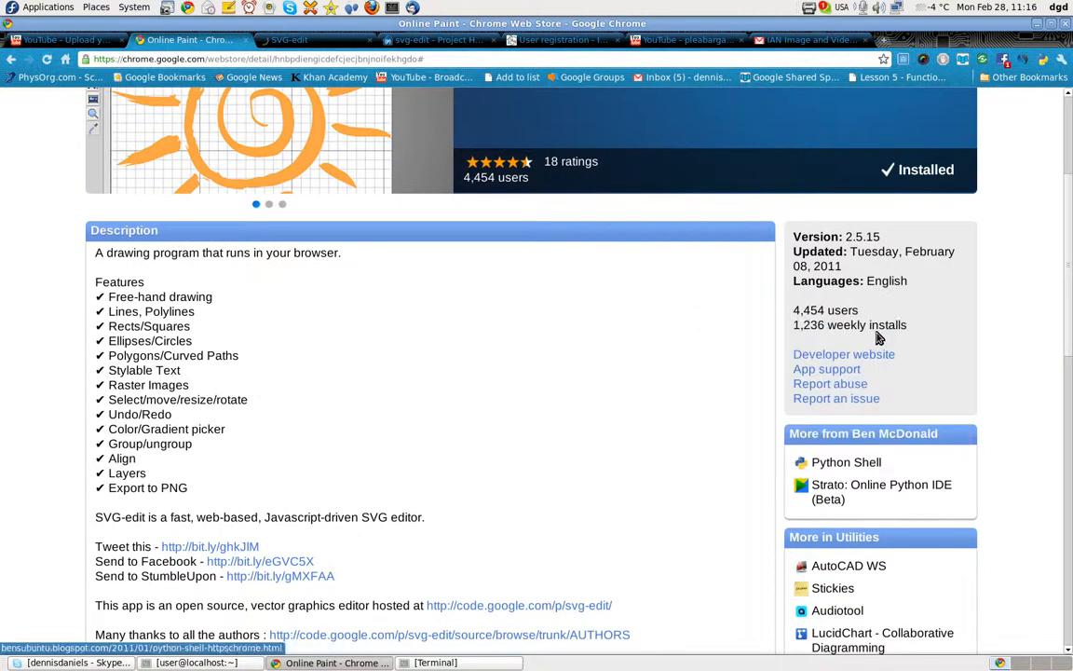
mouse_move(846, 462)
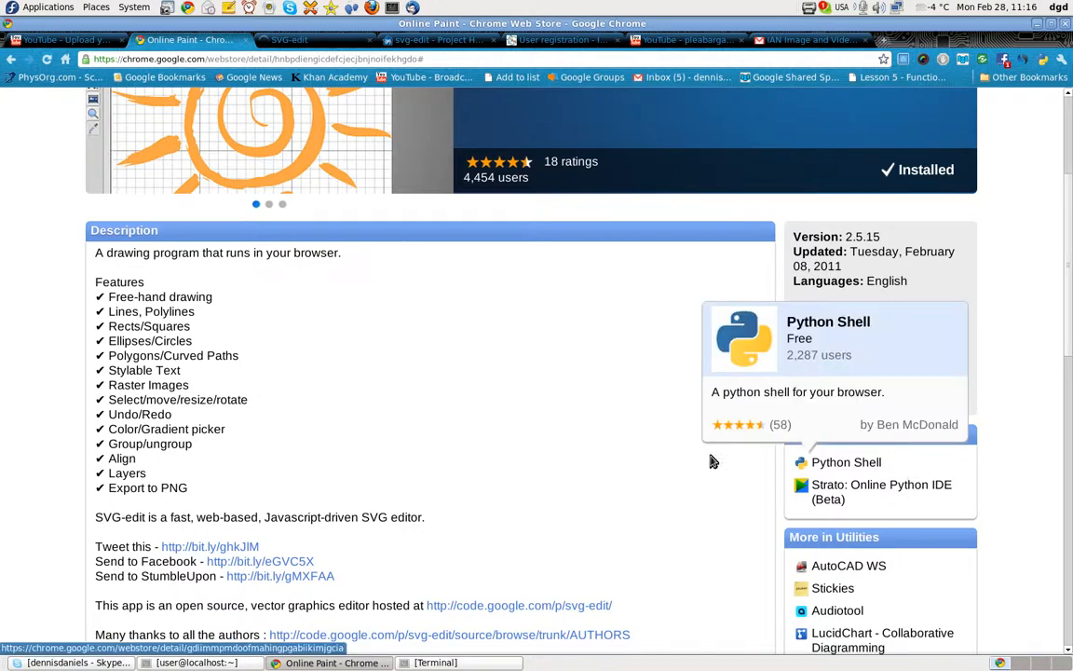
scroll("down", 3)
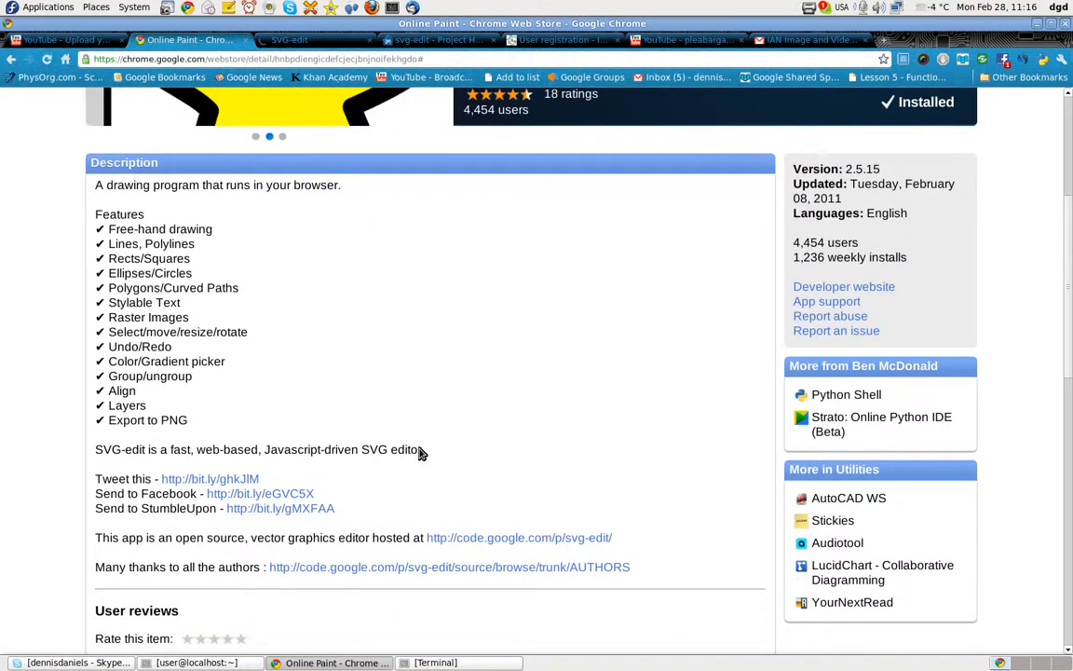
mouse_move(522, 455)
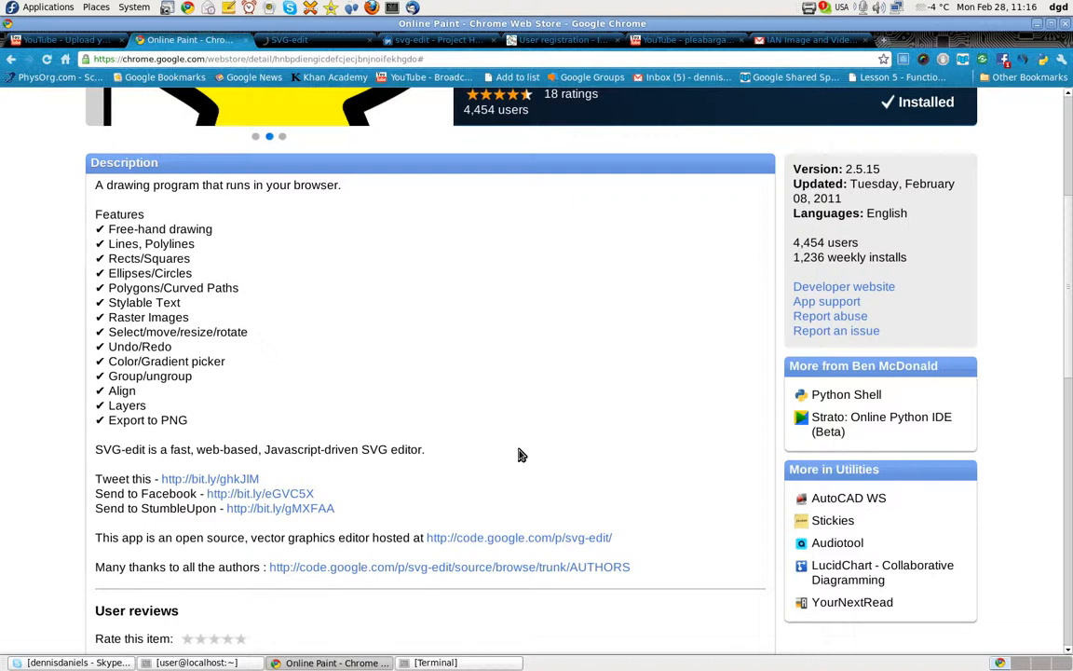
mouse_move(941, 373)
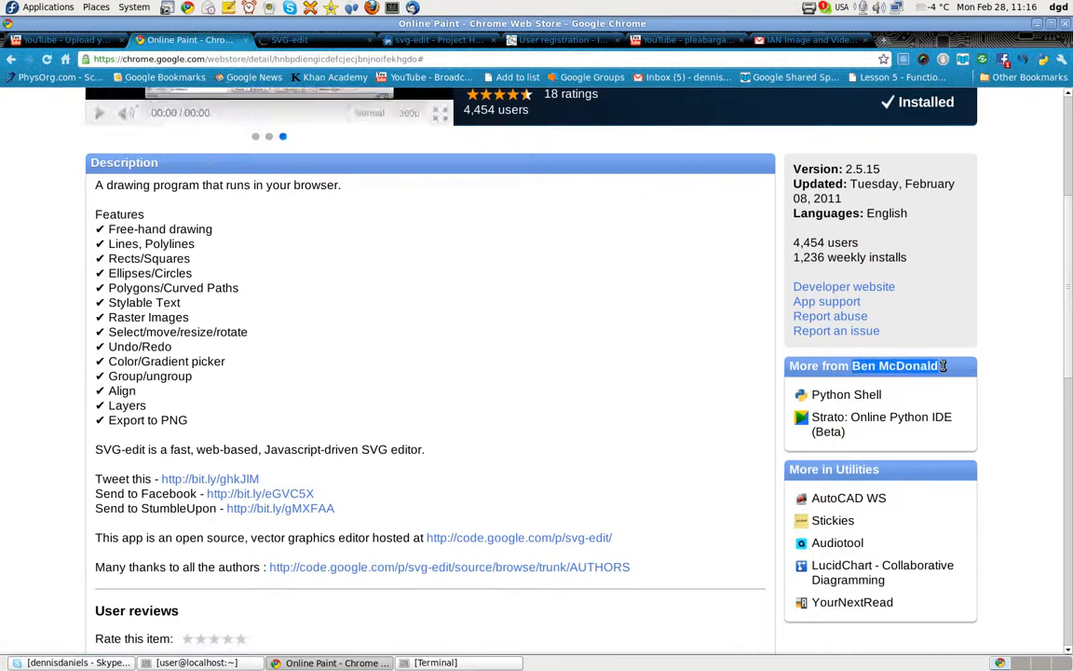
mouse_move(846, 395)
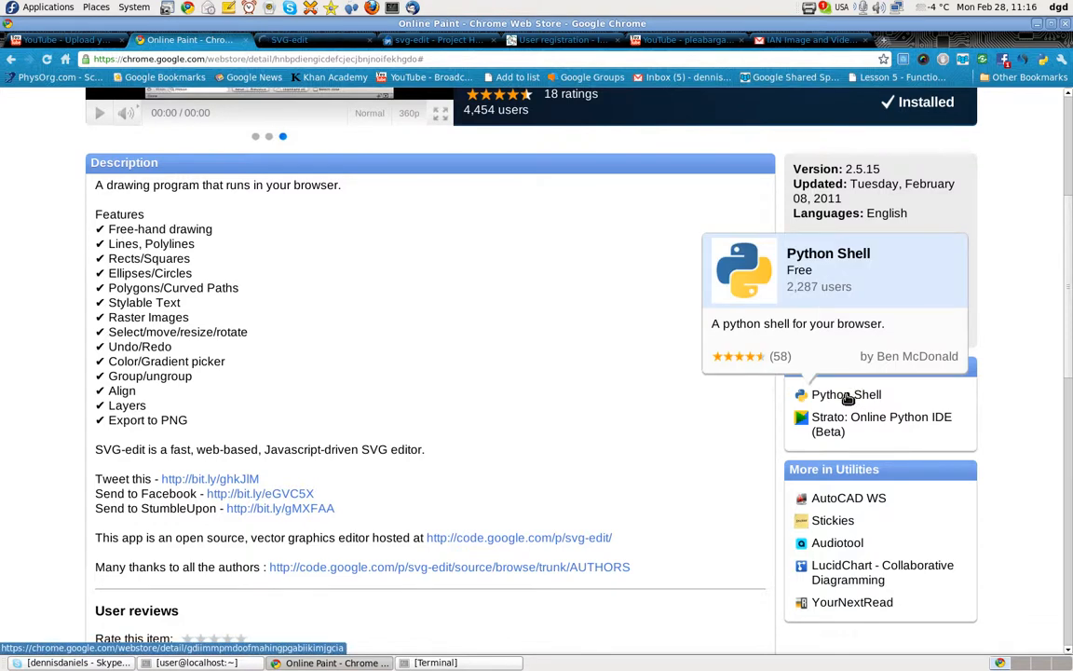
mouse_move(850, 425)
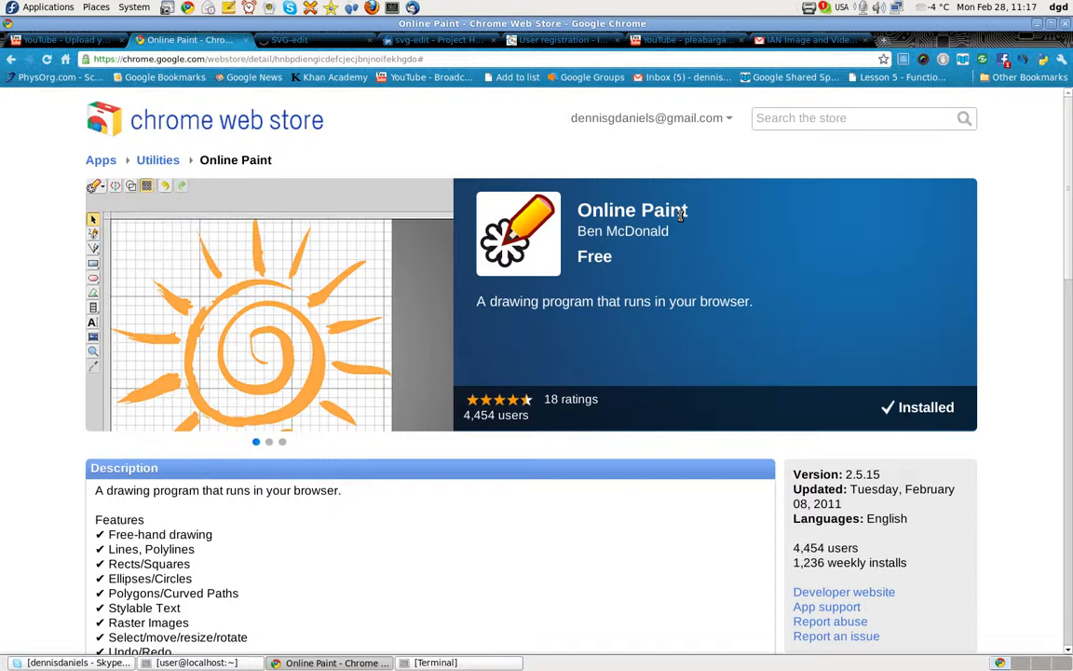
scroll("down", 3)
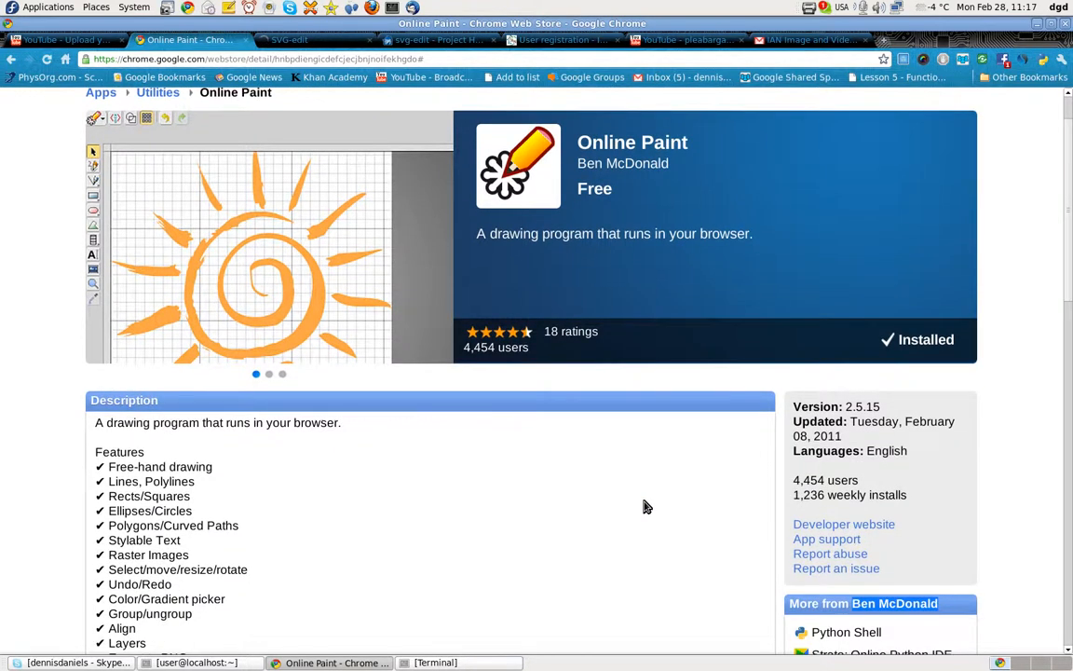
left_click(268, 372)
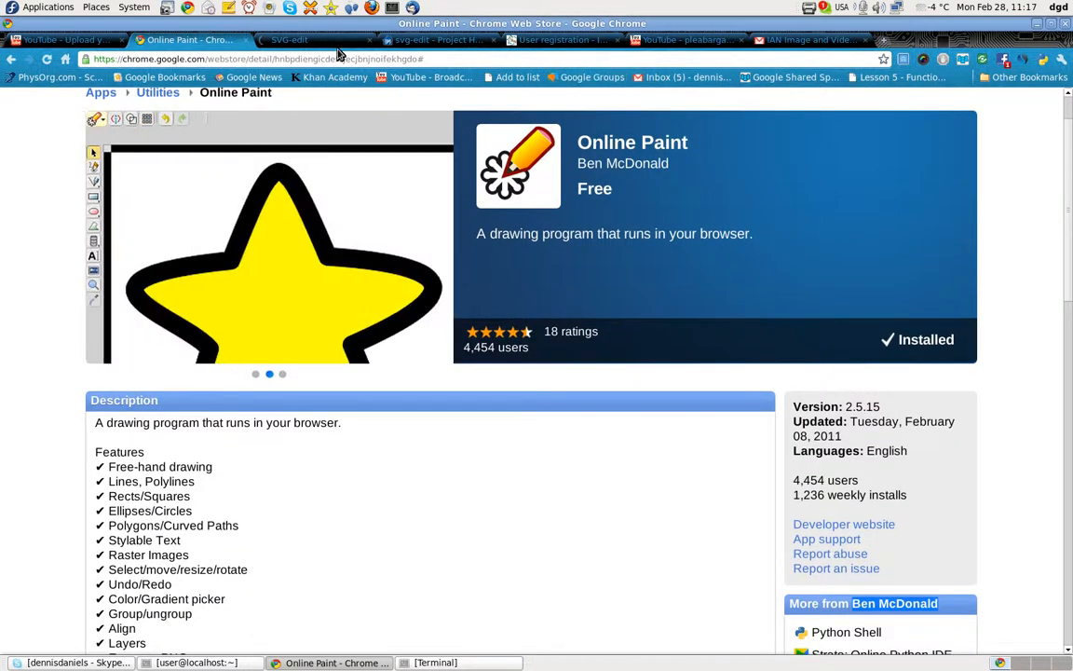
left_click(305, 41)
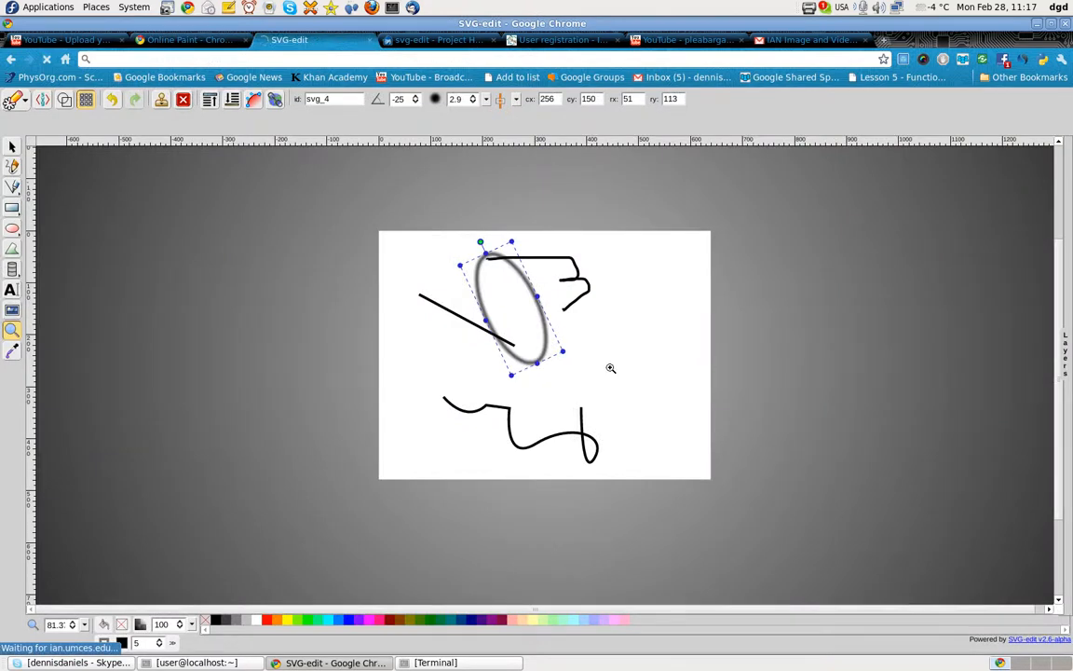
mouse_move(17, 365)
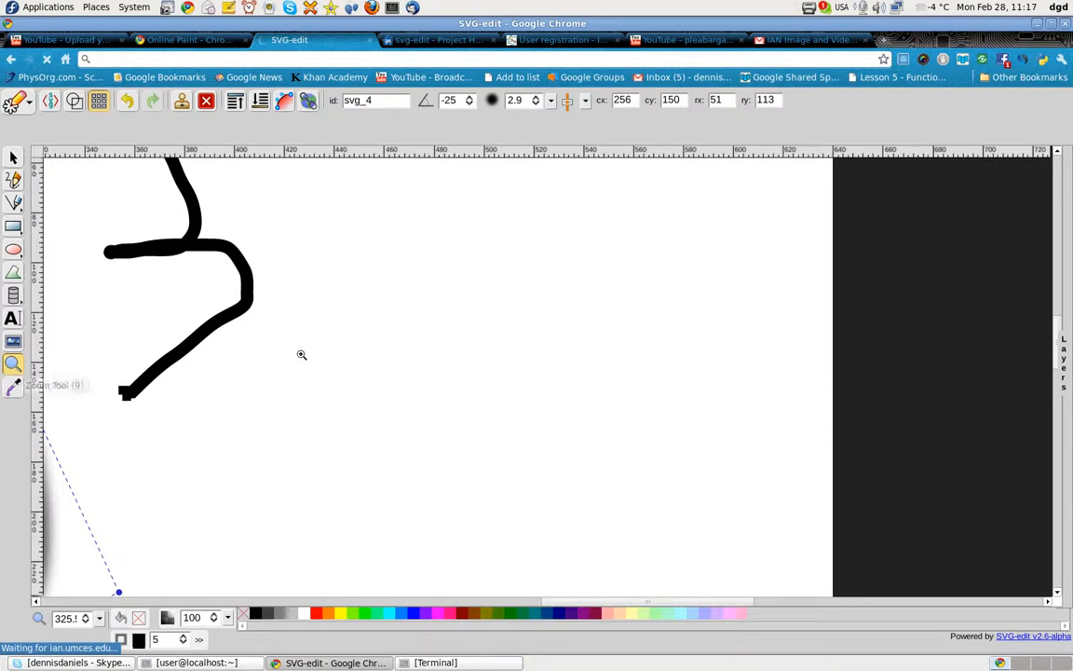
mouse_move(173, 338)
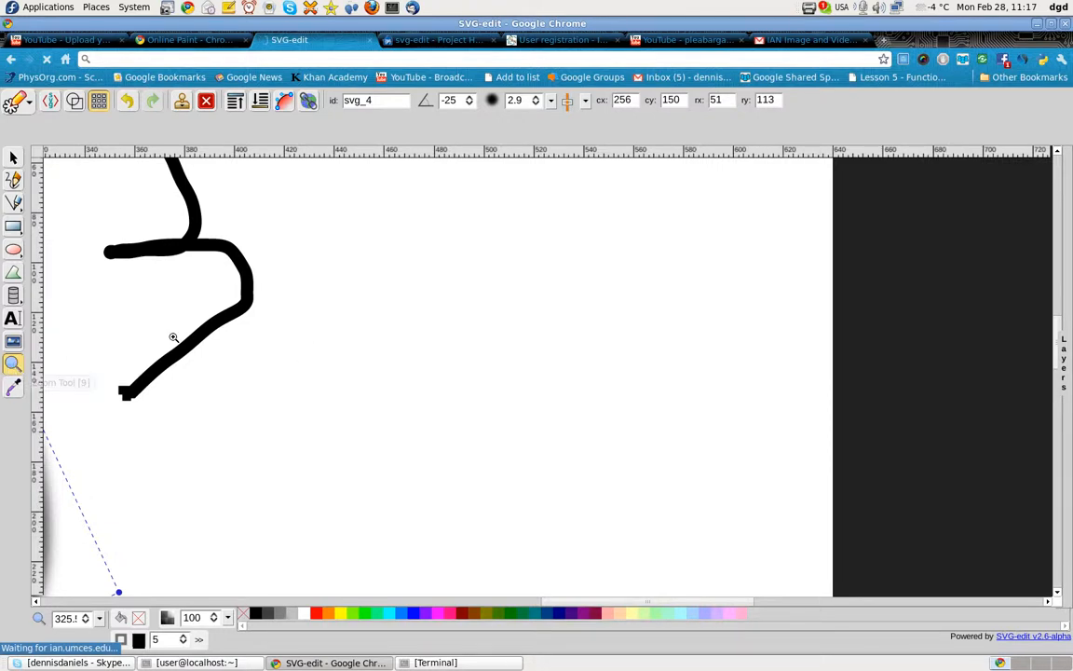
mouse_move(339, 313)
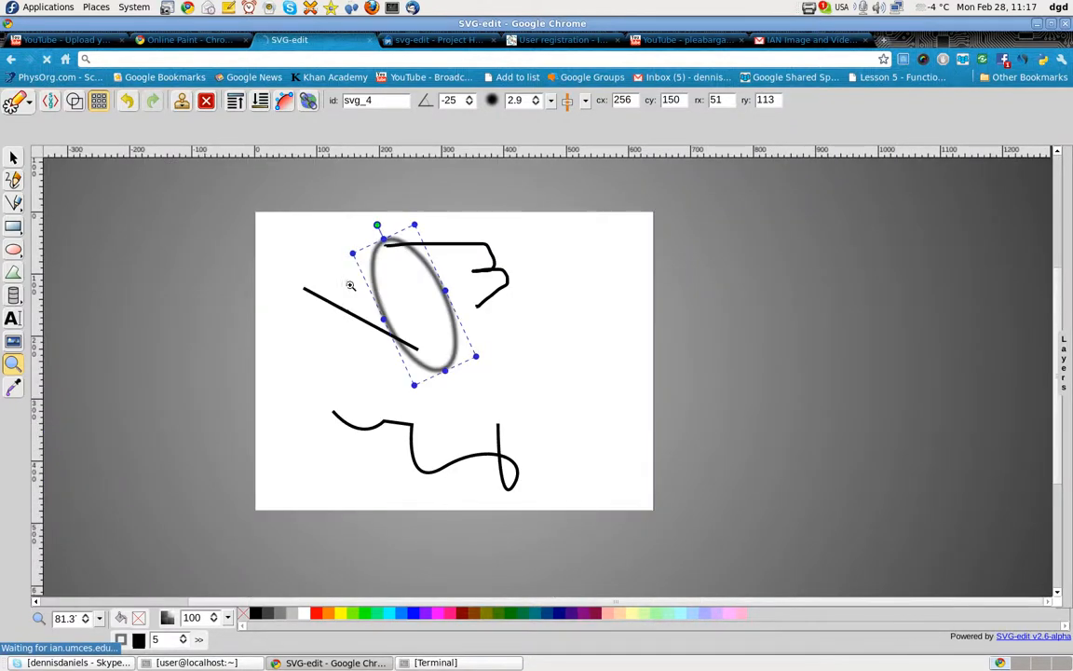
mouse_move(308, 309)
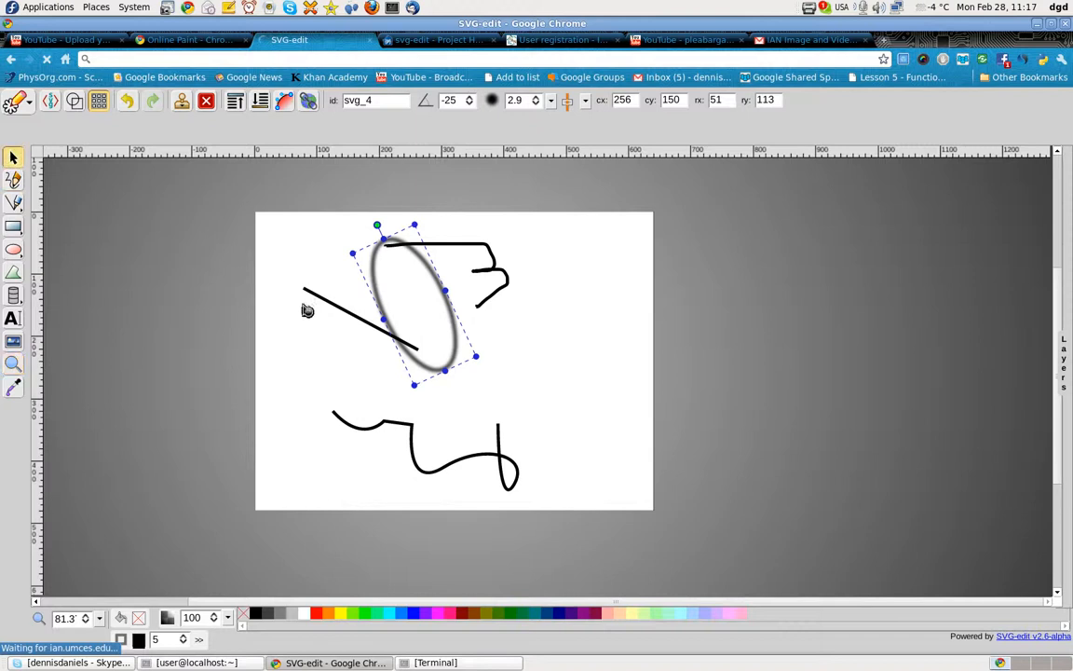
mouse_move(335, 323)
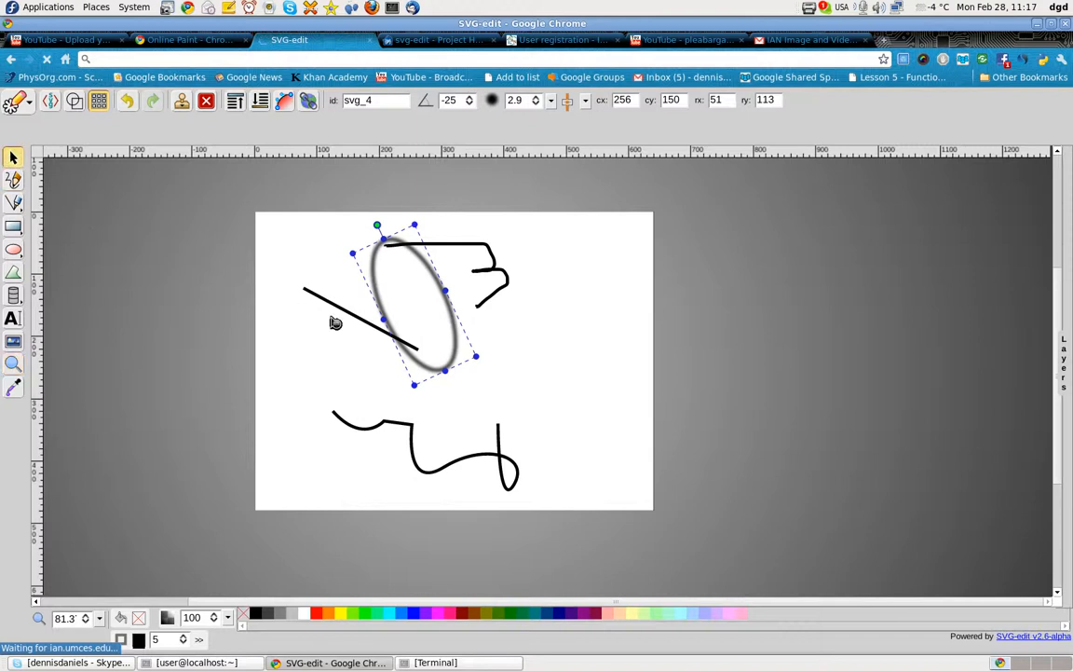
mouse_move(137, 617)
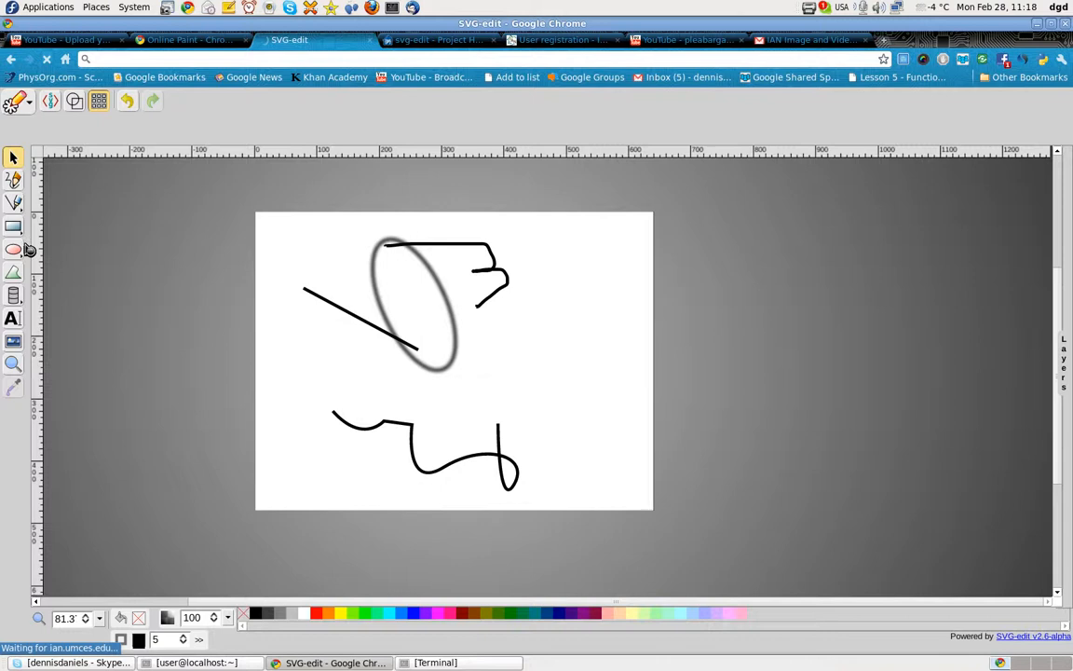
- Draw a small outlined square at the lower right of the page and select it
left_click_drag(563, 376, 619, 438)
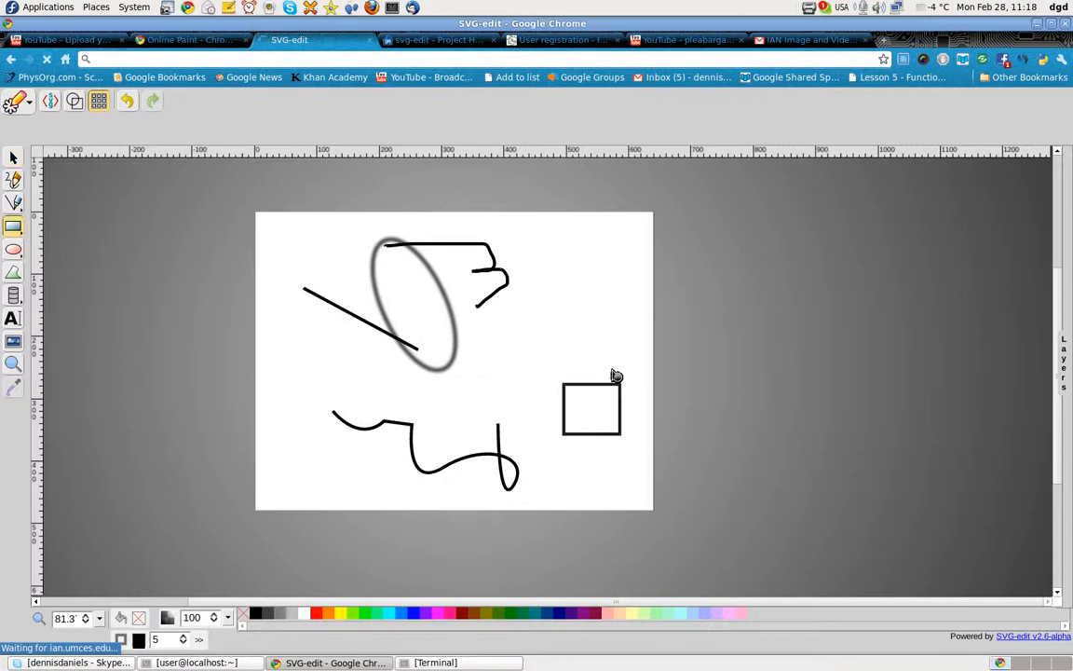
left_click(593, 408)
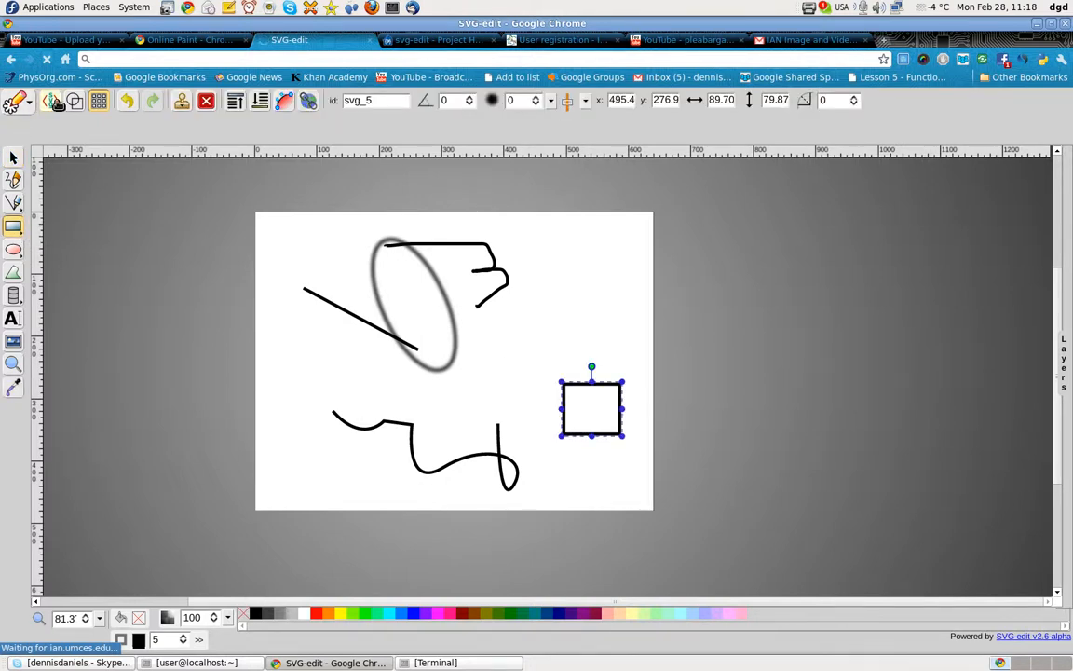
- View the drawing's SVG source from the main menu and dismiss it unchanged
left_click(15, 103)
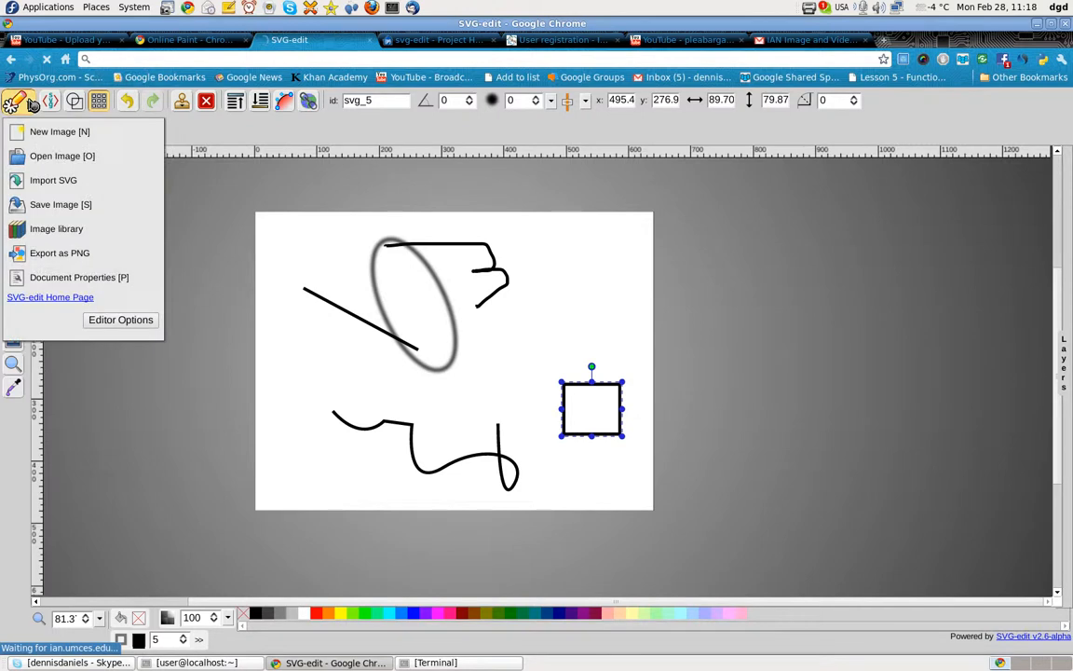
mouse_move(53, 179)
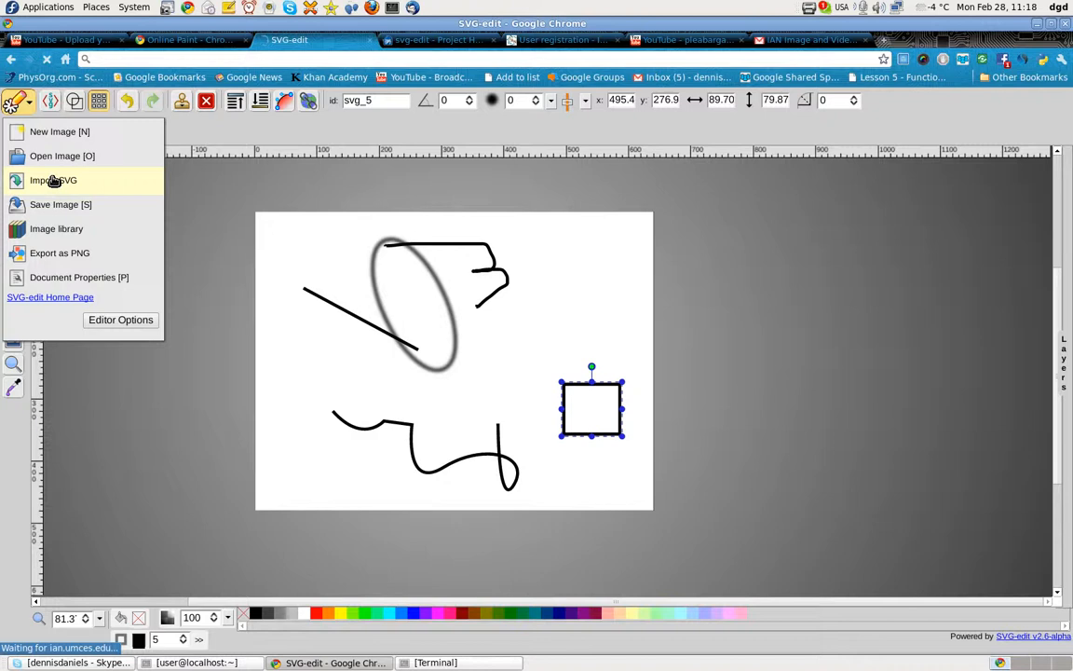
mouse_move(78, 264)
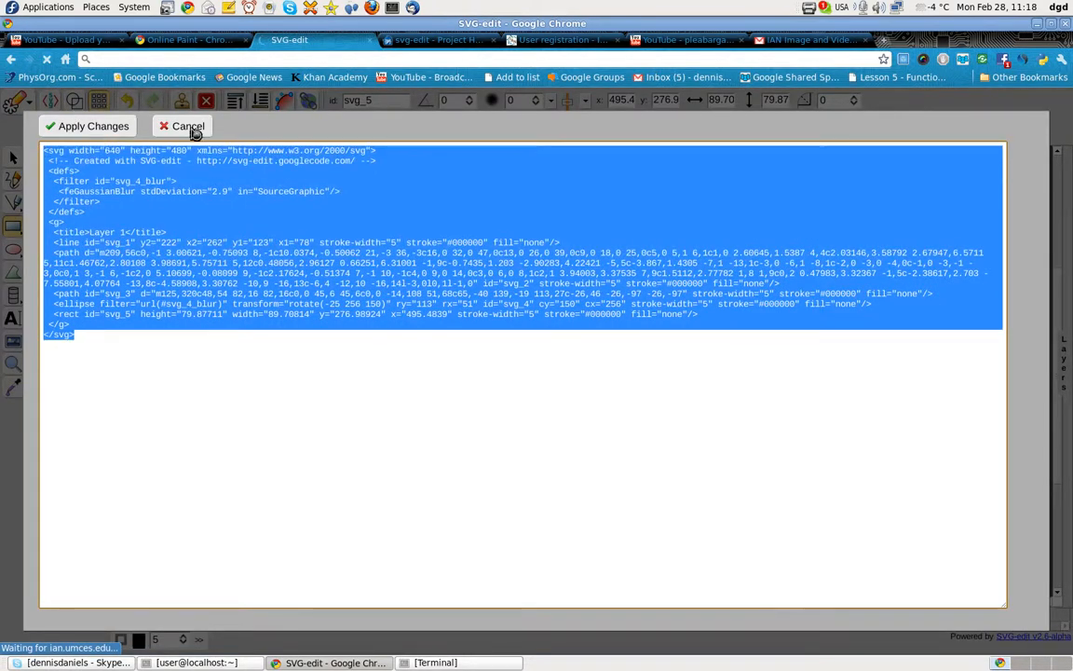
left_click(86, 127)
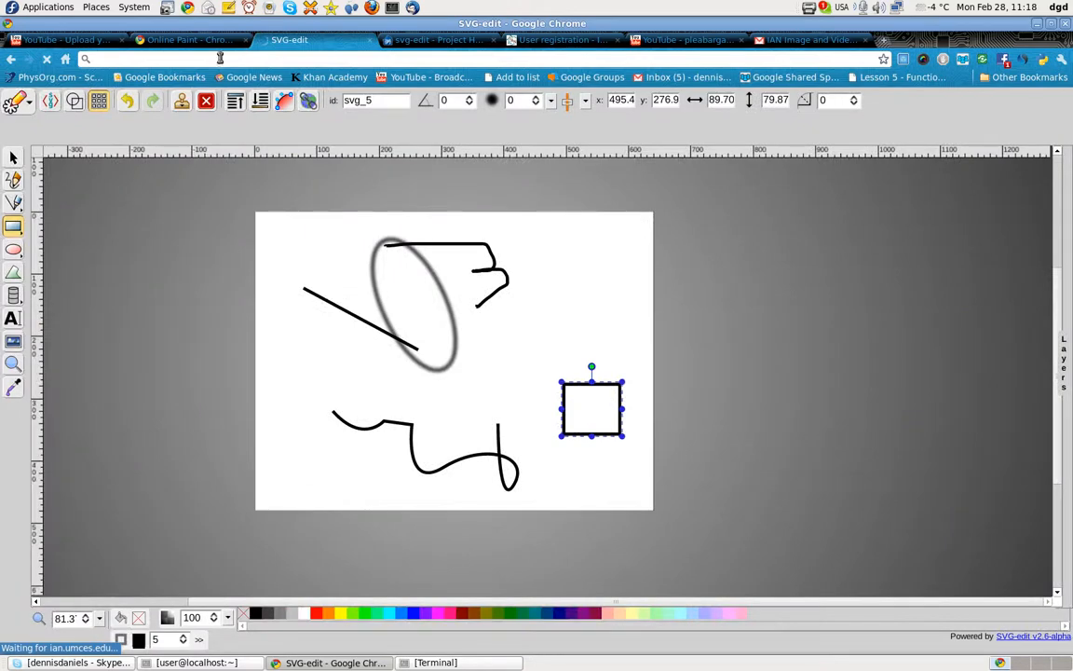
left_click(201, 41)
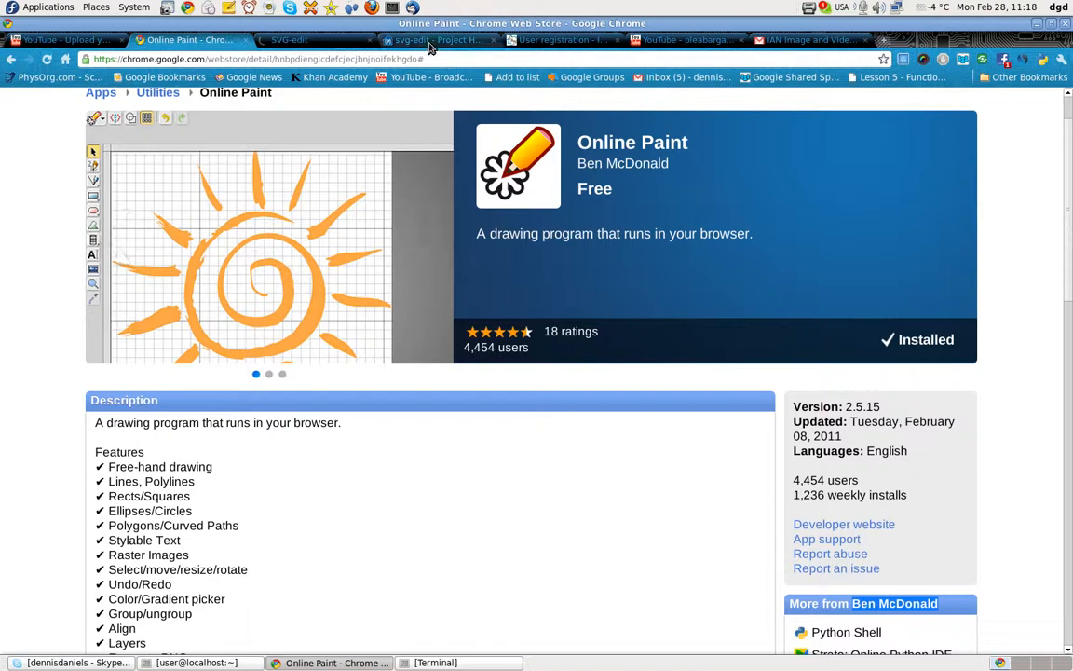
left_click(432, 41)
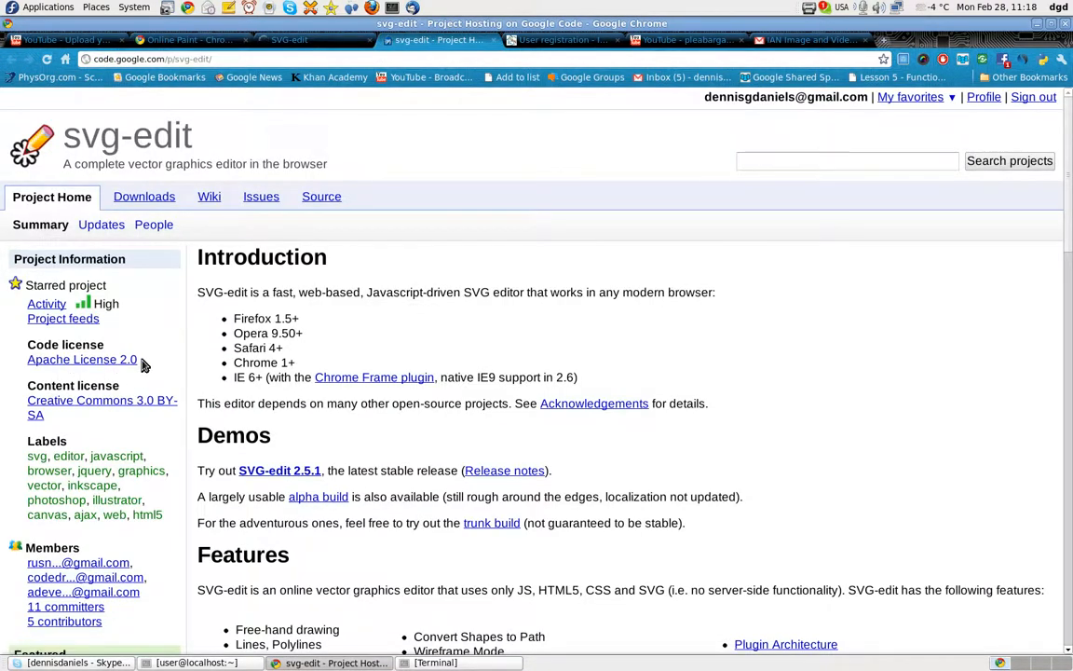
scroll("down", 3)
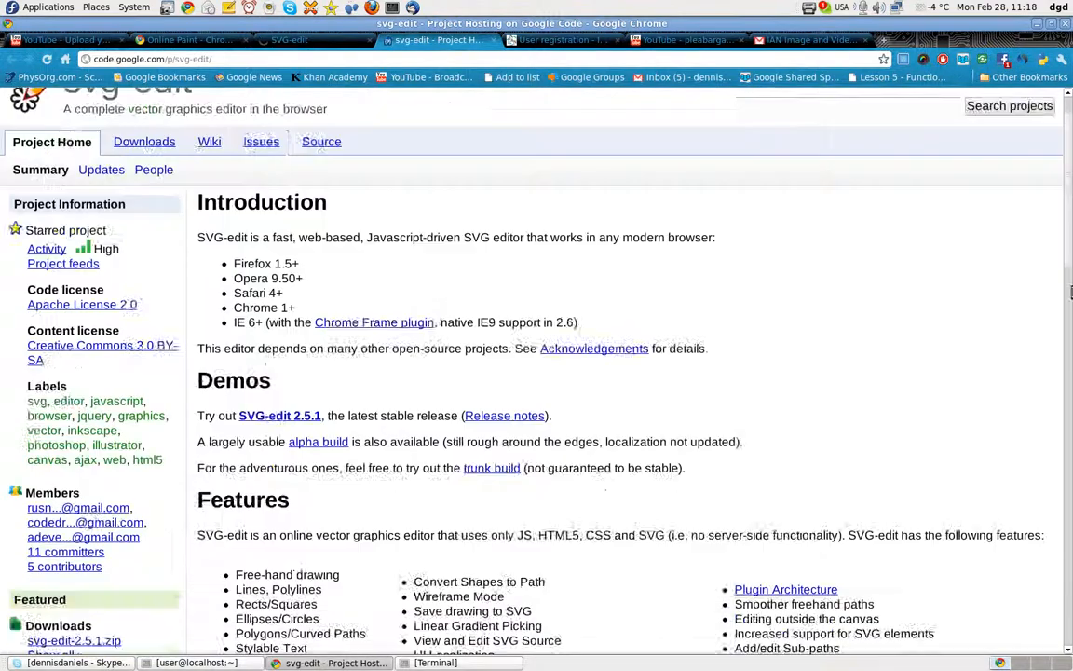
scroll("down", 3)
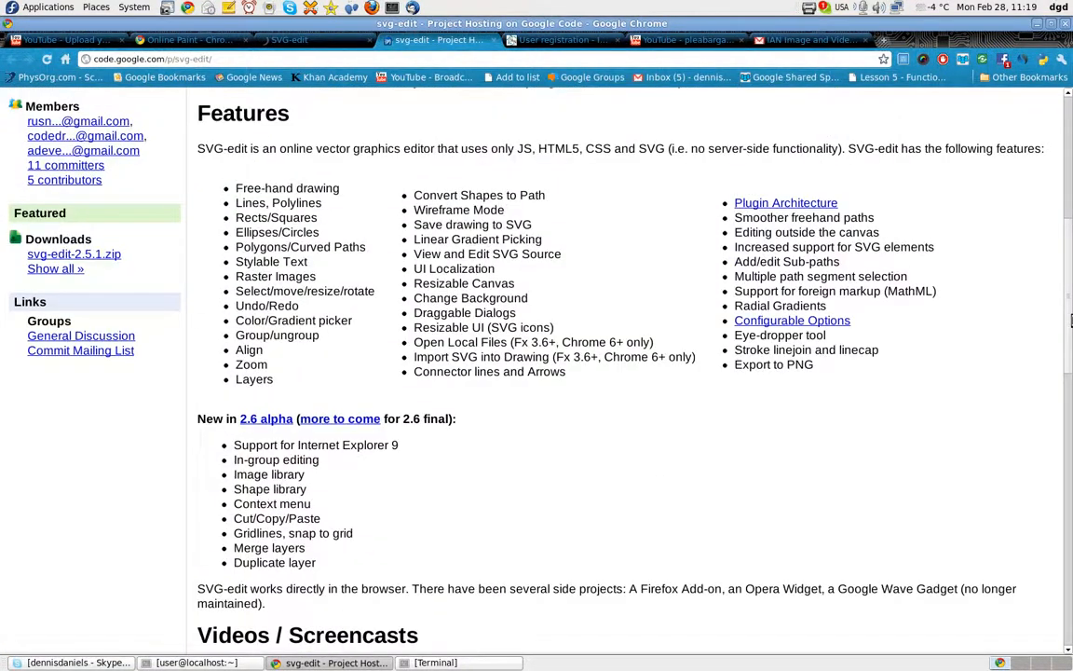
scroll("down", 3)
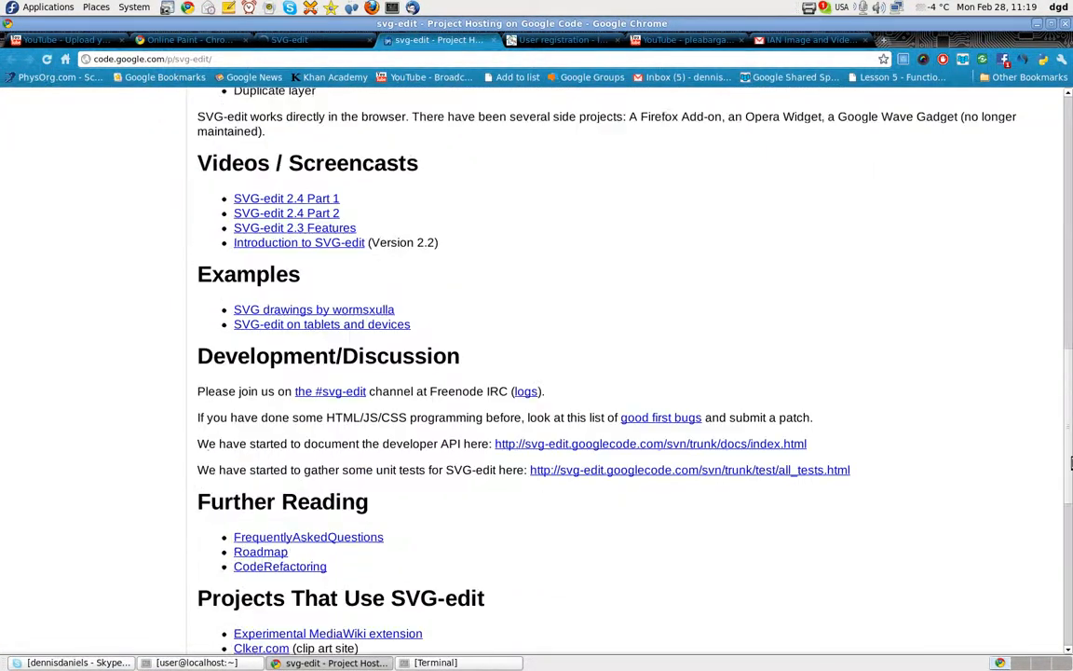
scroll("down", 3)
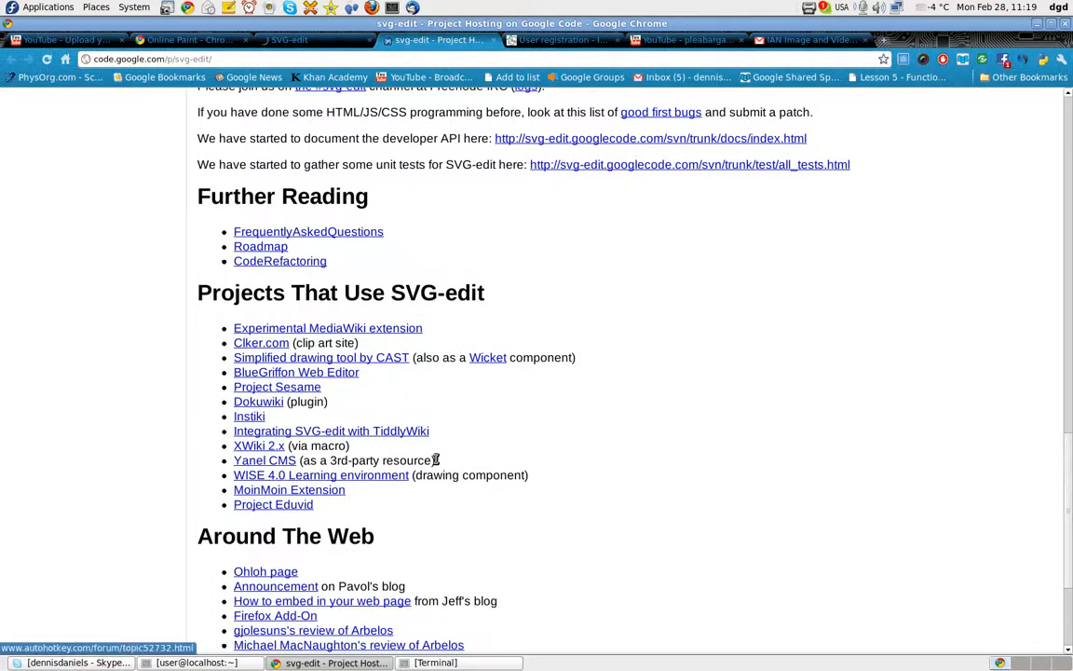
mouse_move(622, 495)
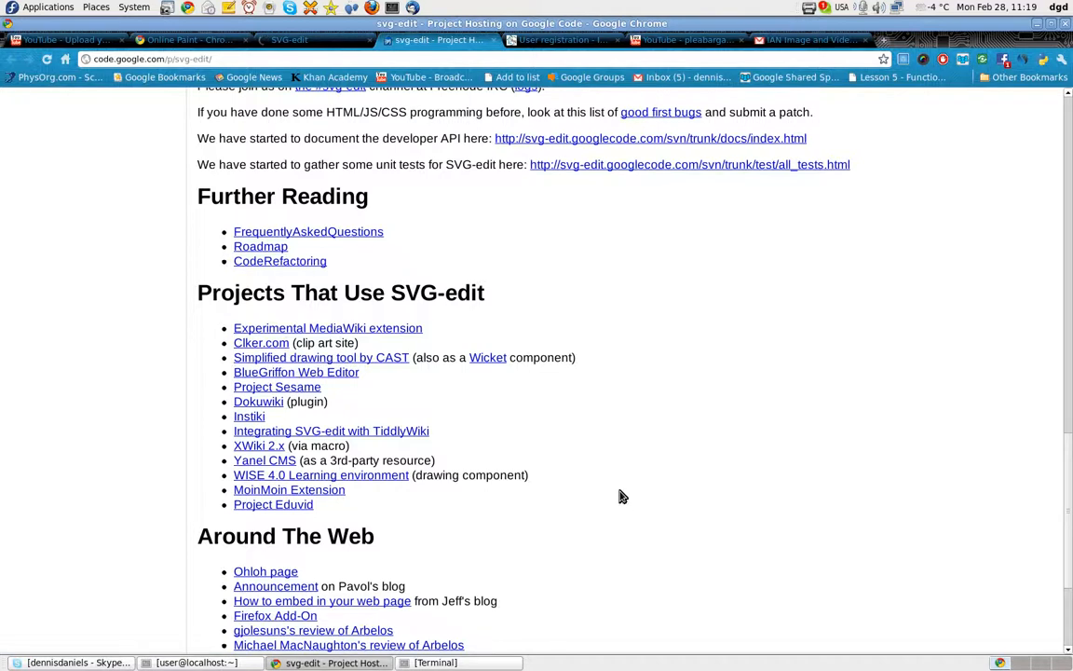
scroll("down", 3)
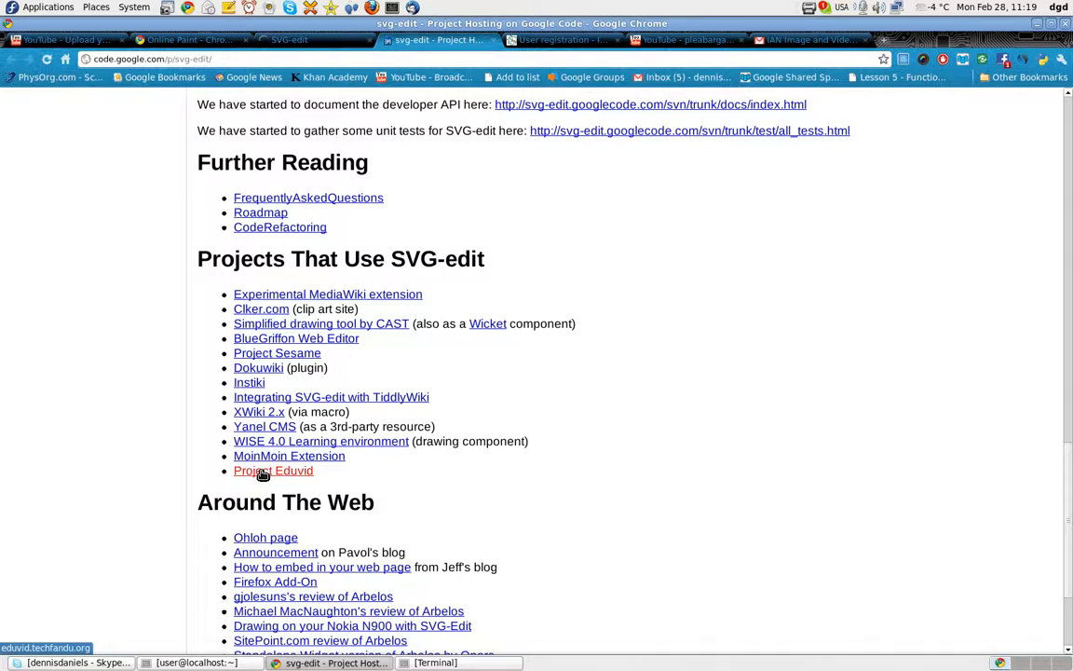
left_click(272, 470)
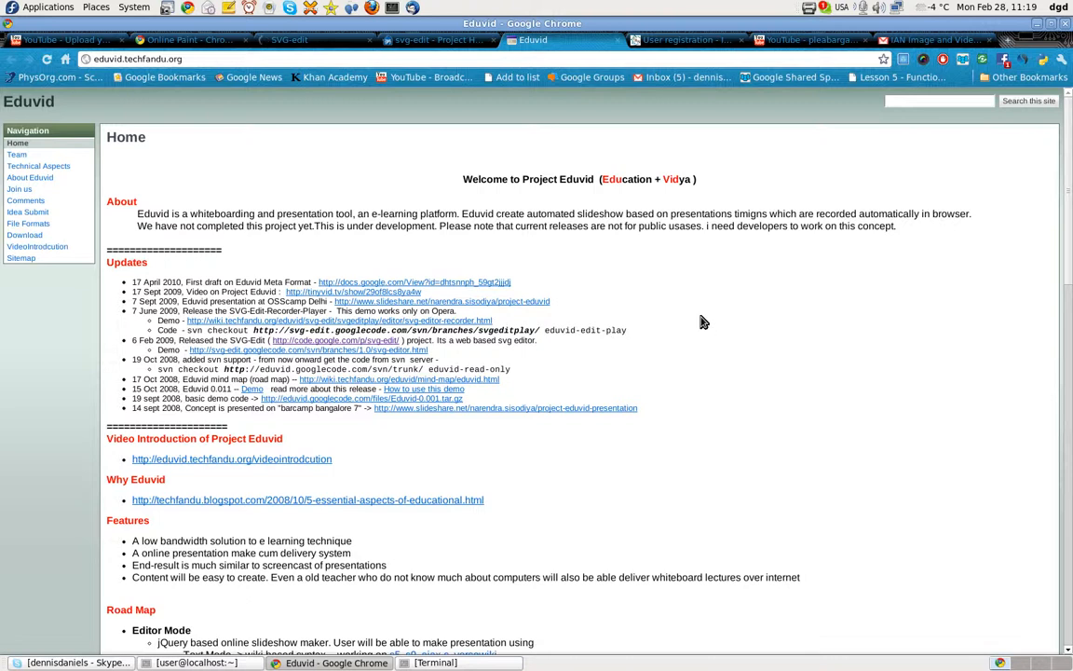
mouse_move(280, 220)
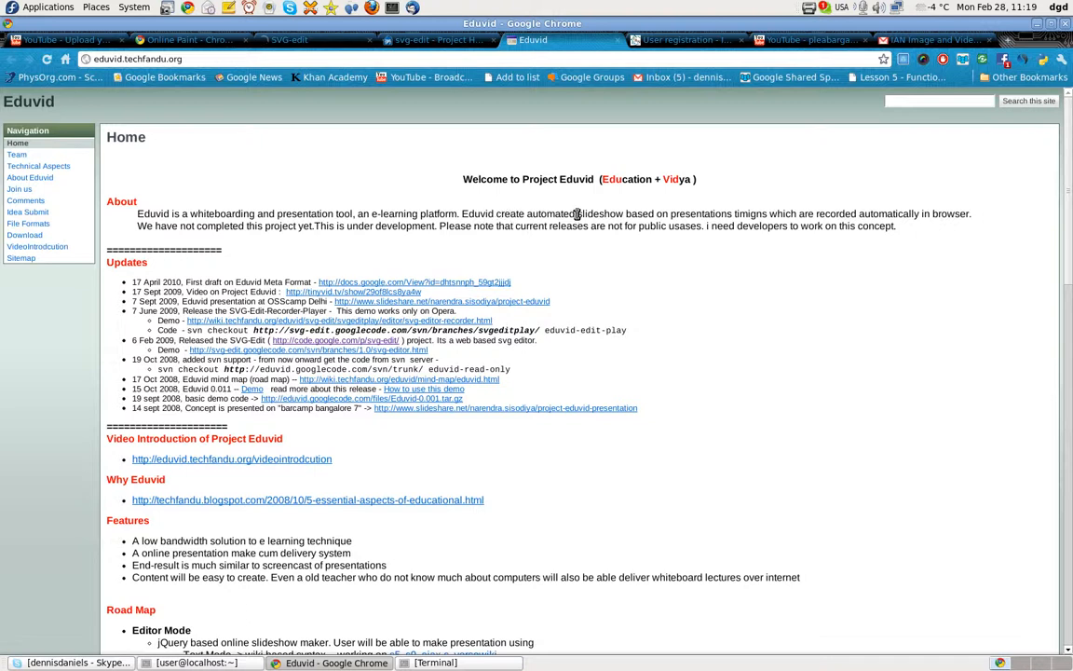
mouse_move(786, 244)
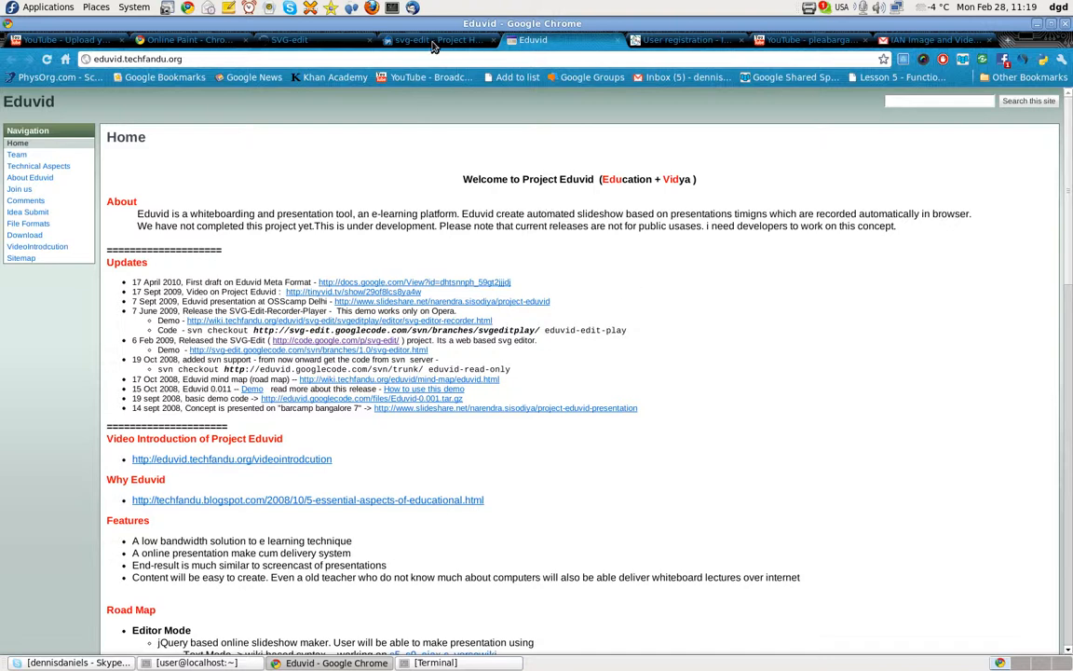
left_click(438, 41)
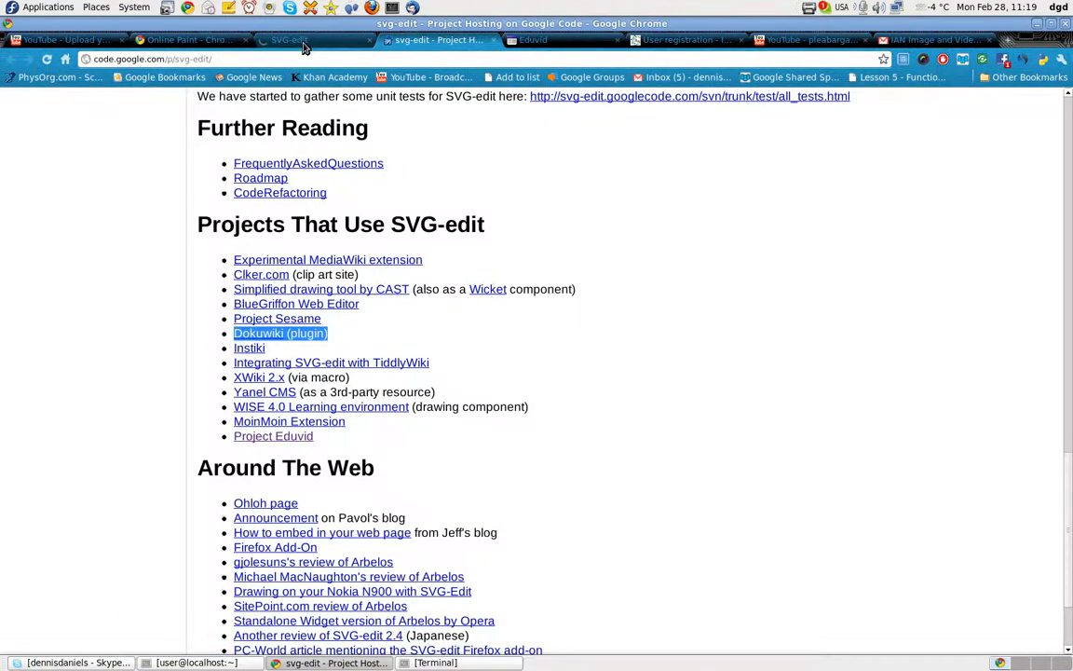
- Review the Editor Options, keep English as the language, and dismiss the preferences unchanged
left_click(289, 41)
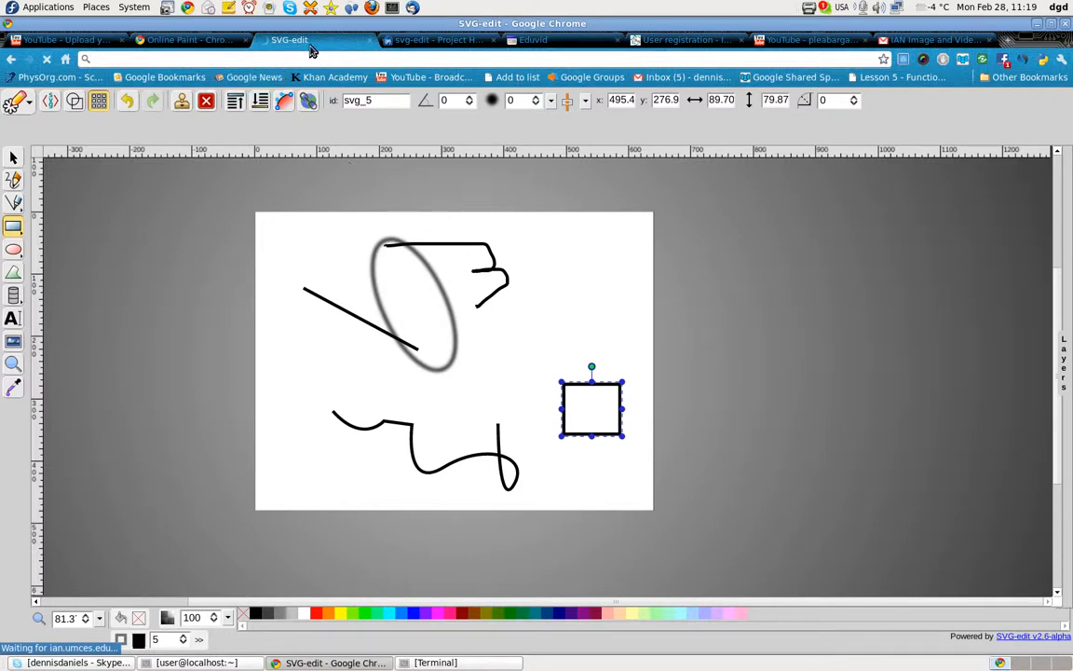
mouse_move(462, 381)
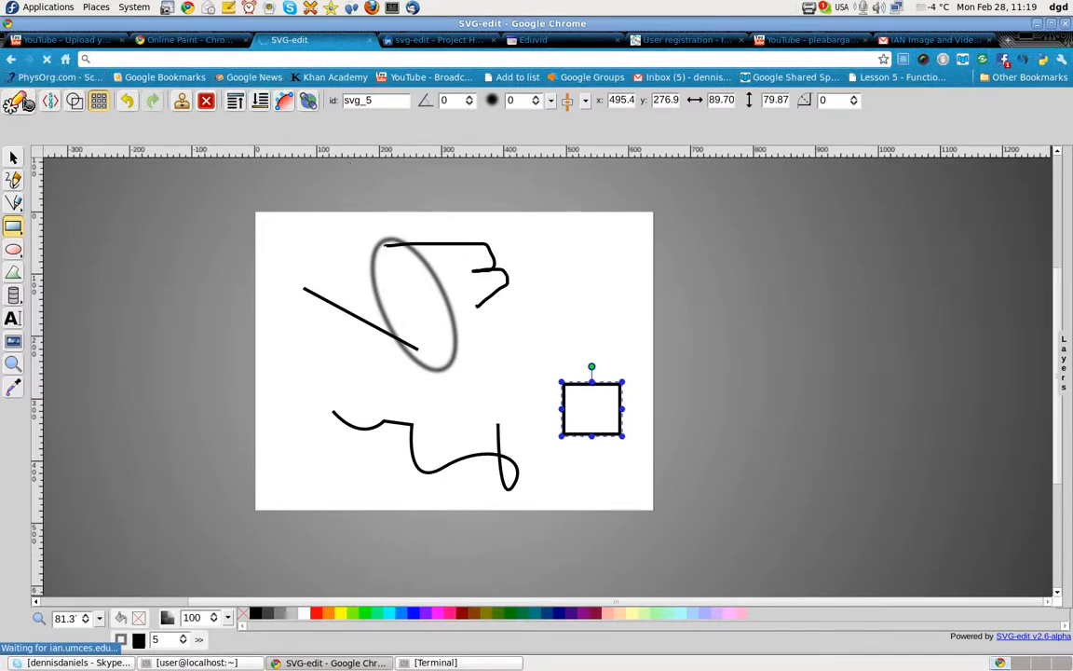
left_click(15, 103)
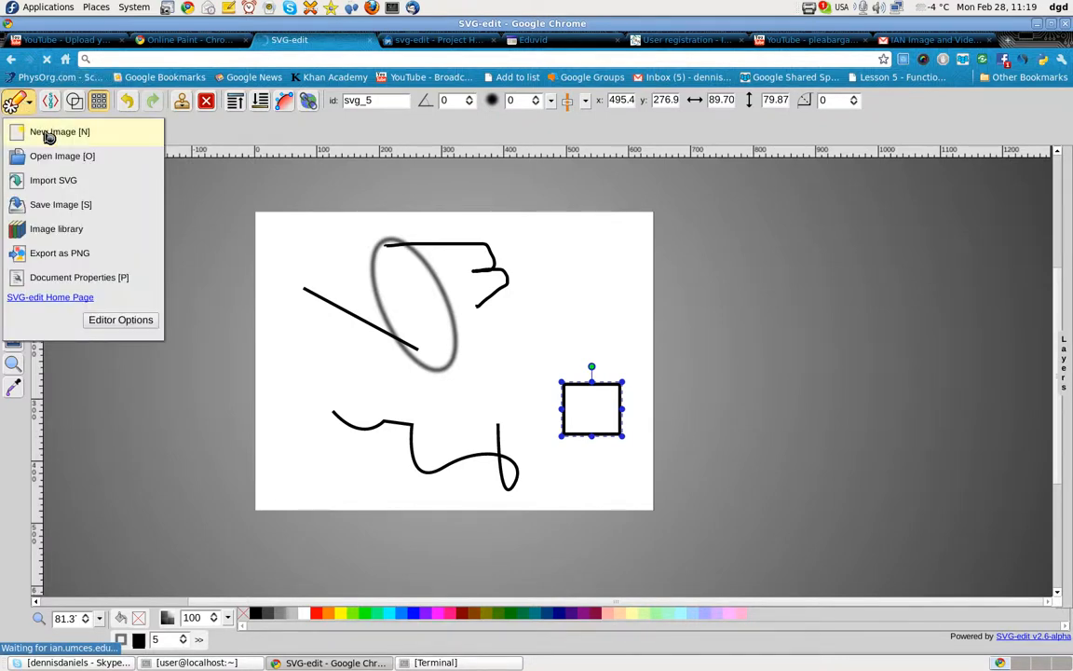
mouse_move(52, 157)
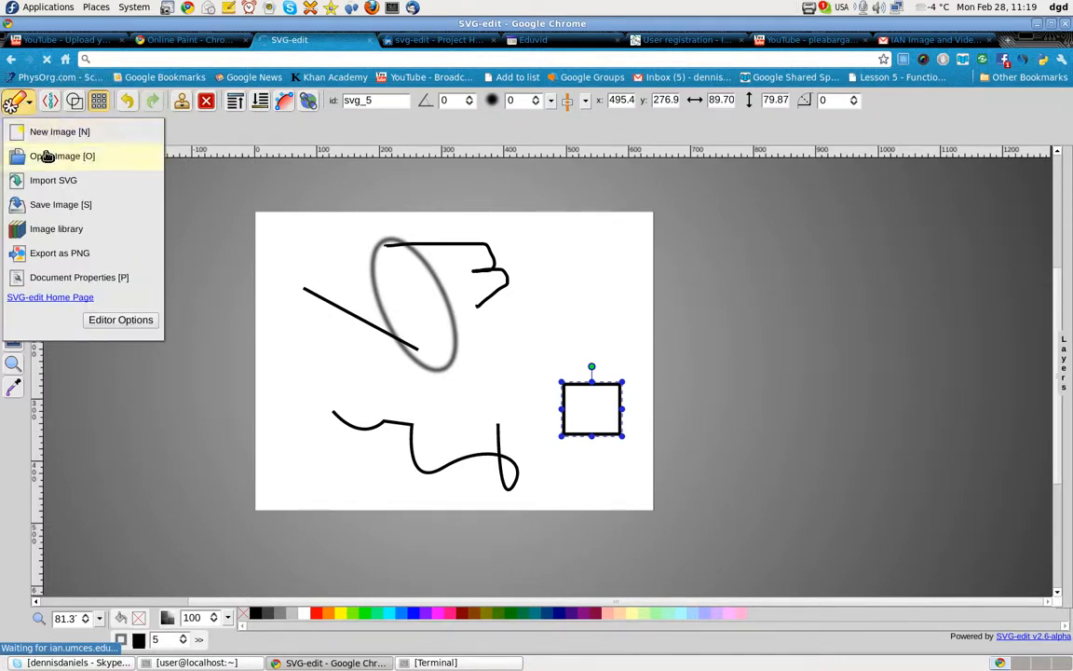
mouse_move(60, 131)
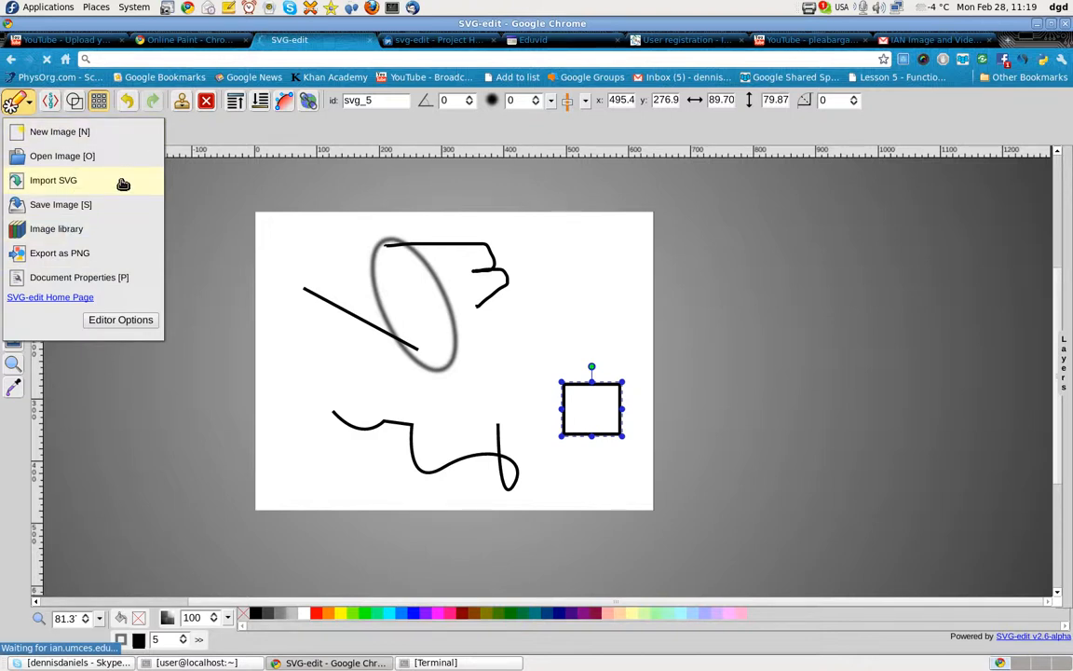
left_click(120, 321)
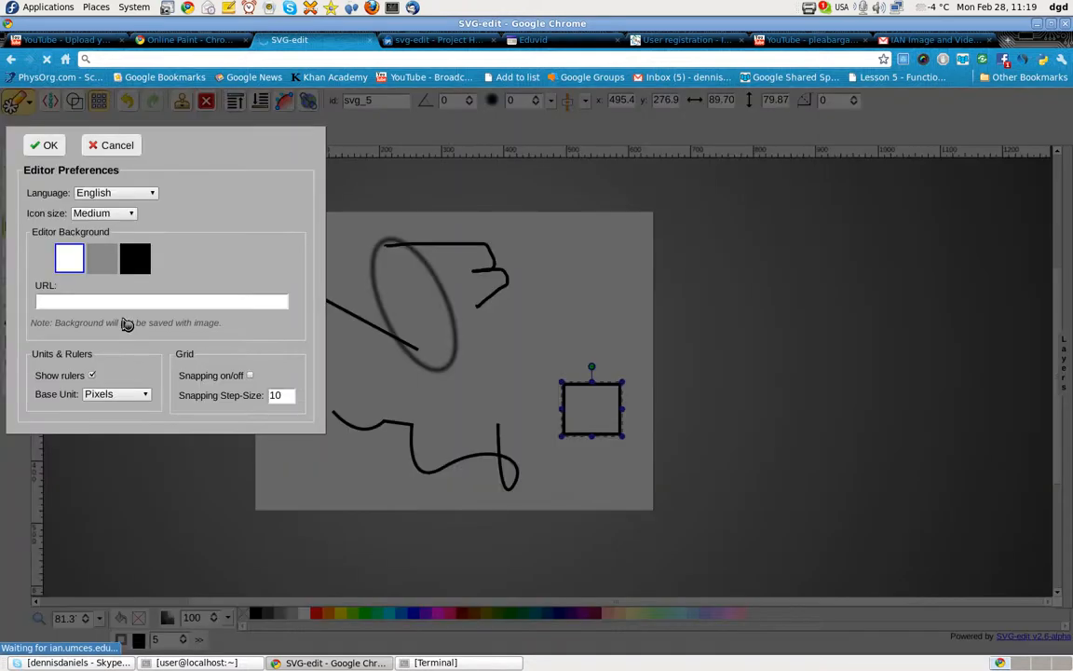
mouse_move(129, 201)
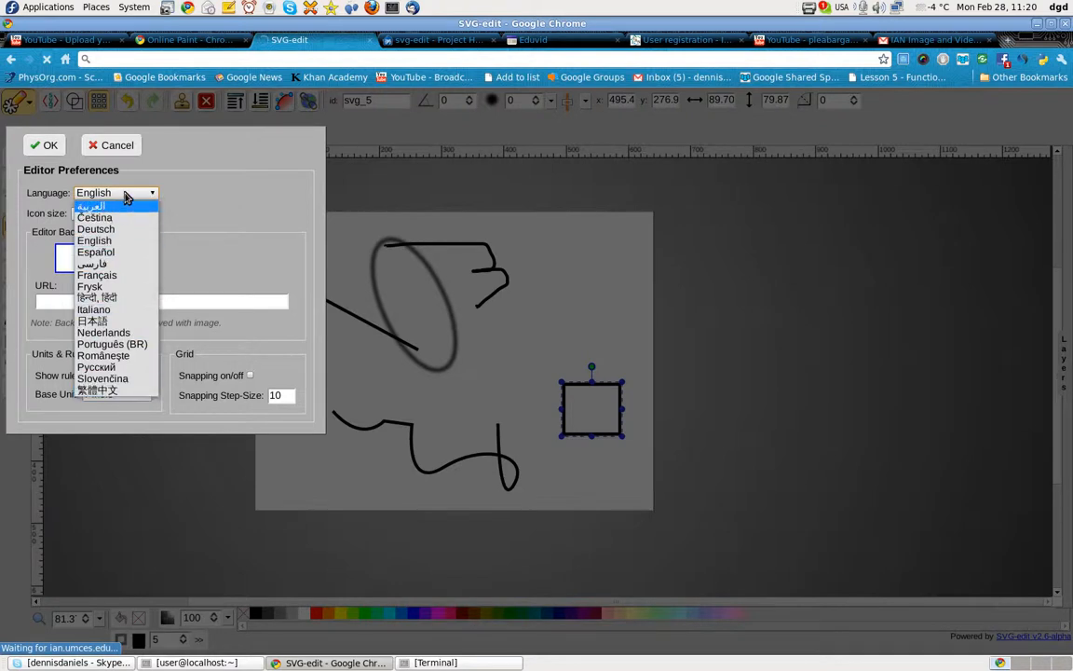
left_click(94, 241)
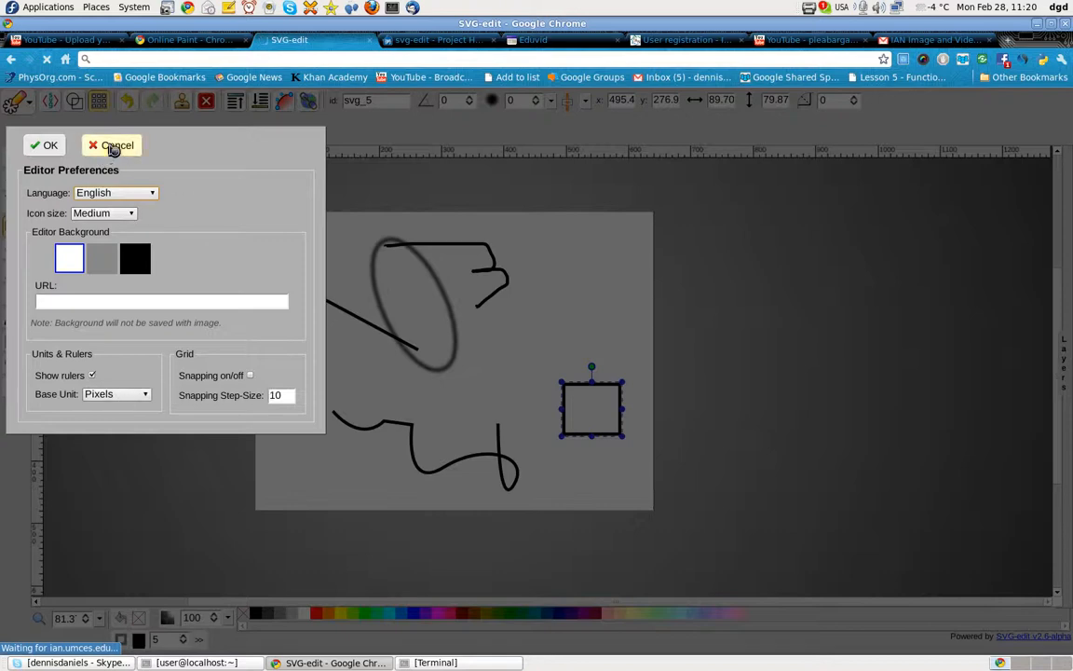
left_click(111, 145)
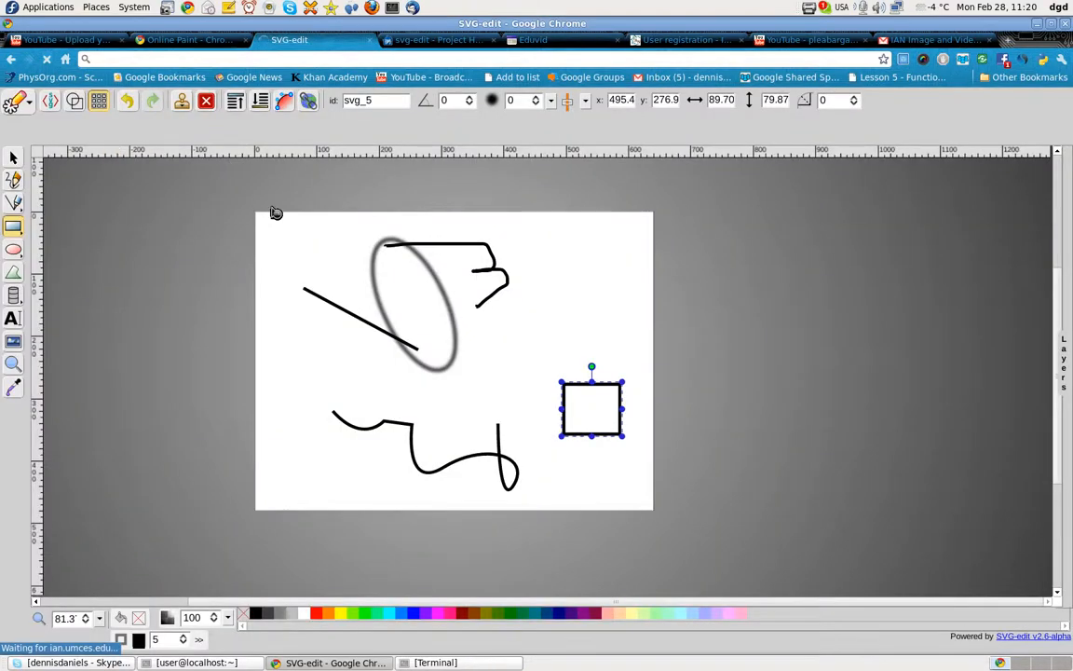
mouse_move(656, 218)
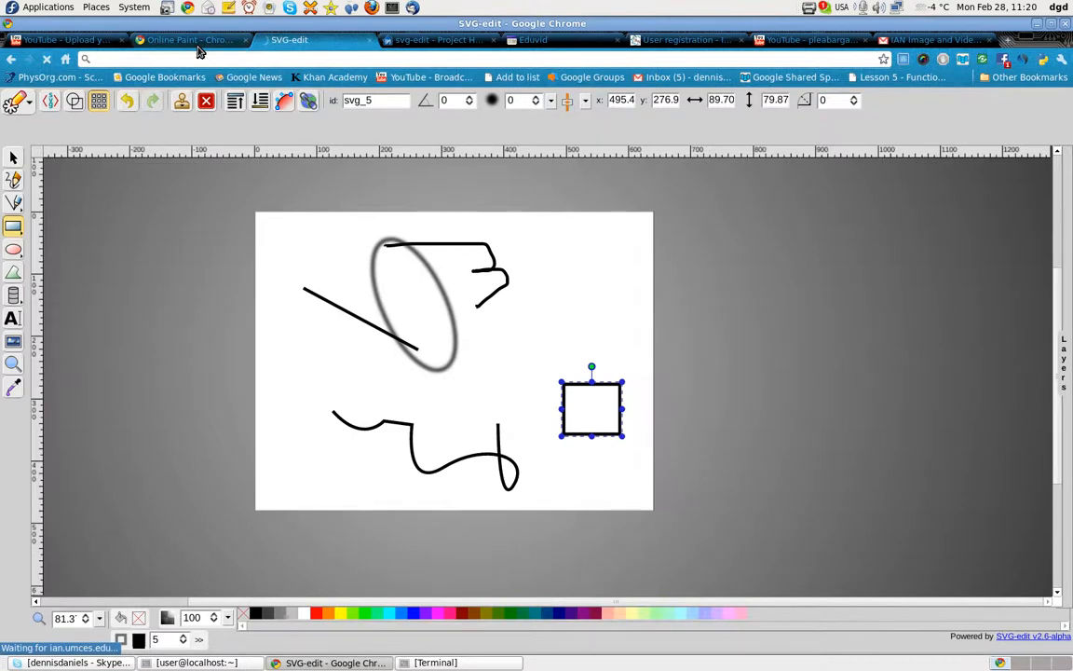
left_click(190, 41)
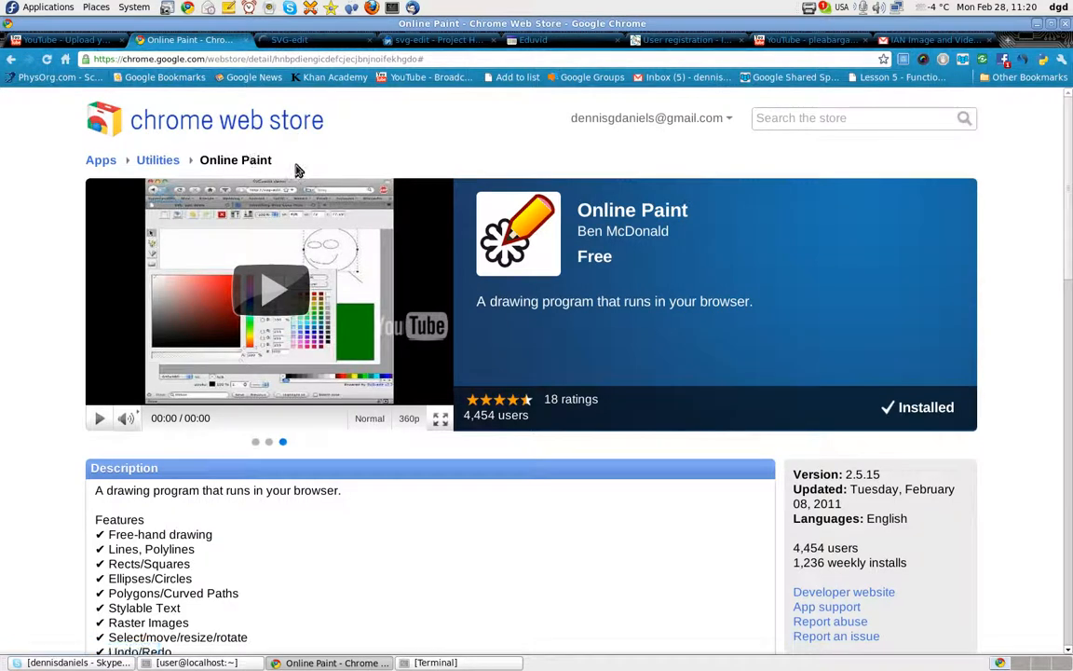
left_click(299, 41)
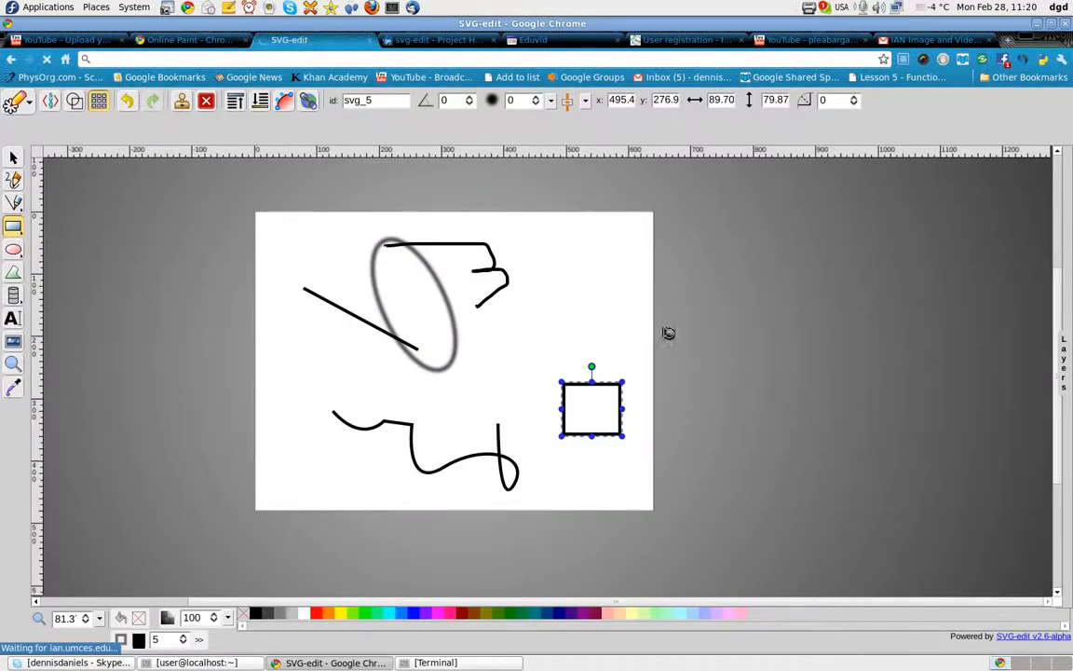
mouse_move(816, 265)
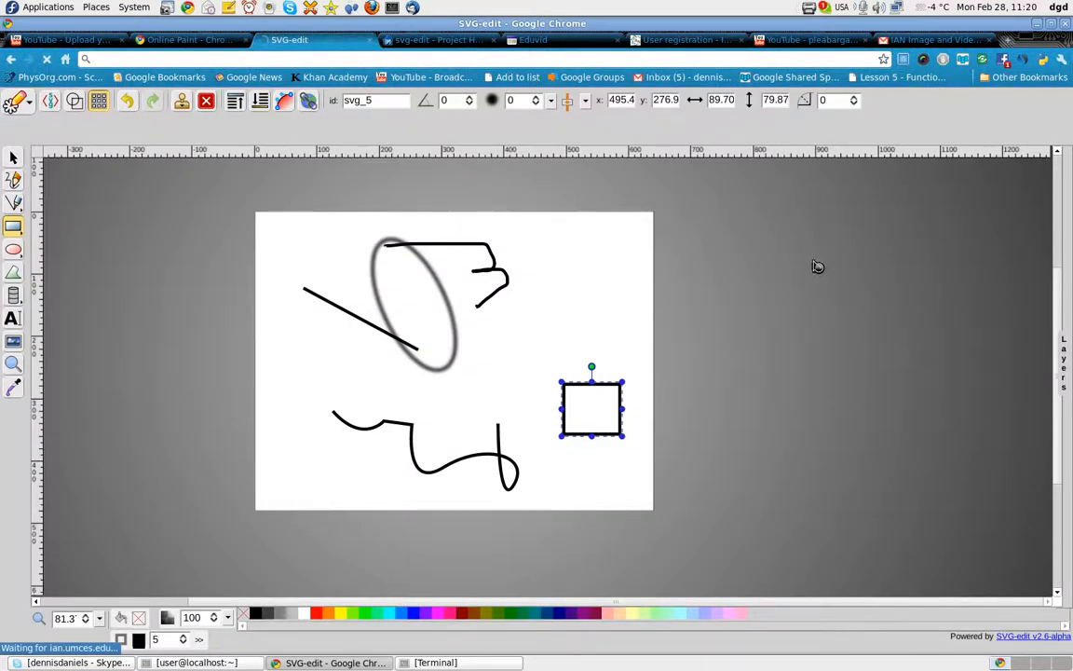